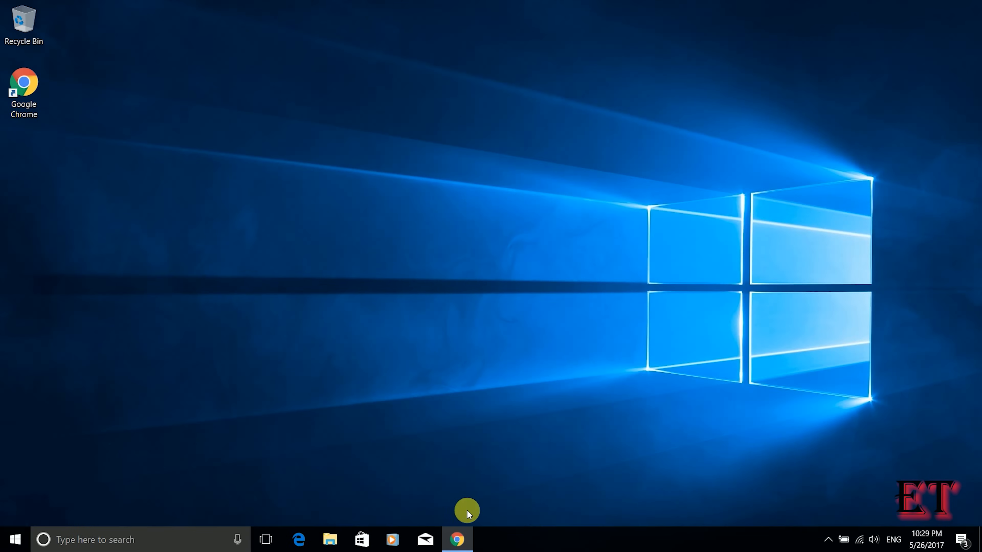
{"action": "mouse_move", "coordinate": [515, 475]}
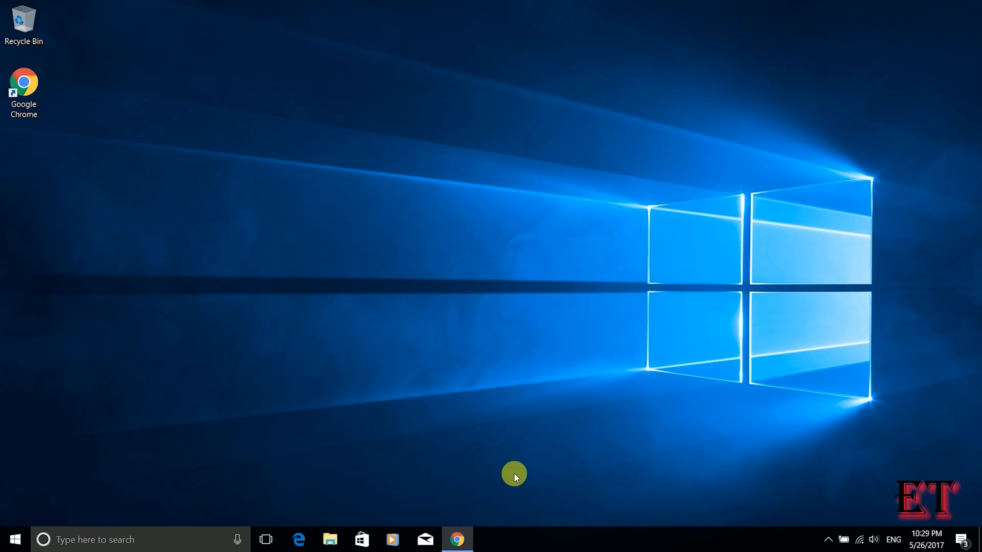
Search 'regedit' from the taskbar search box and launch Registry Editor.
{"action": "left_click", "coordinate": [117, 540]}
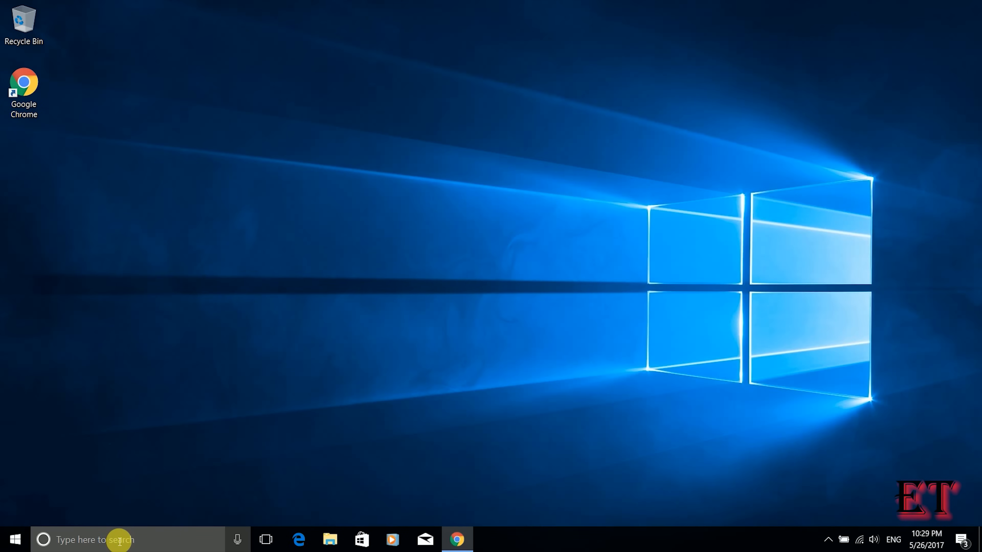
{"action": "left_click", "coordinate": [117, 542]}
{"action": "type", "text": "r"}
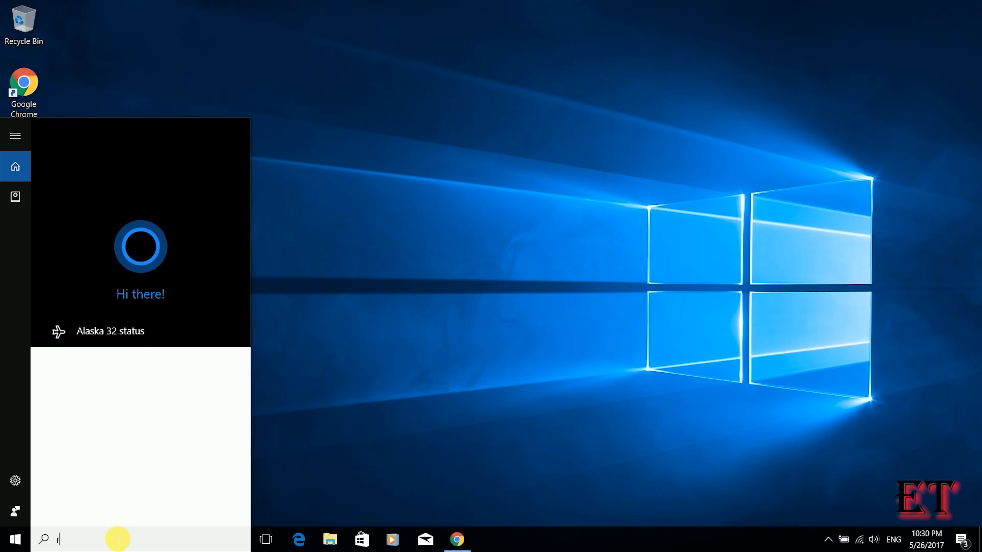
{"action": "type", "text": "egedit"}
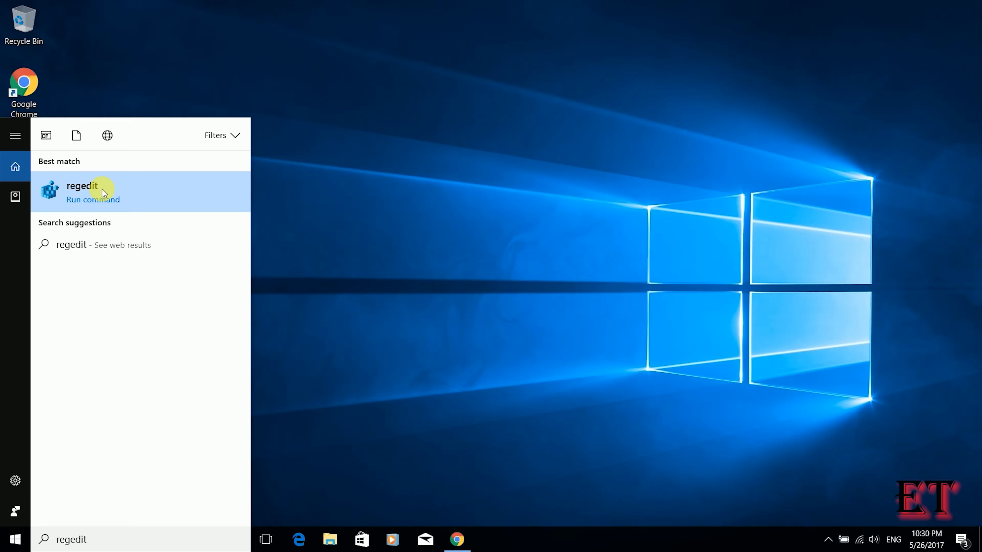
{"action": "left_click", "coordinate": [94, 193]}
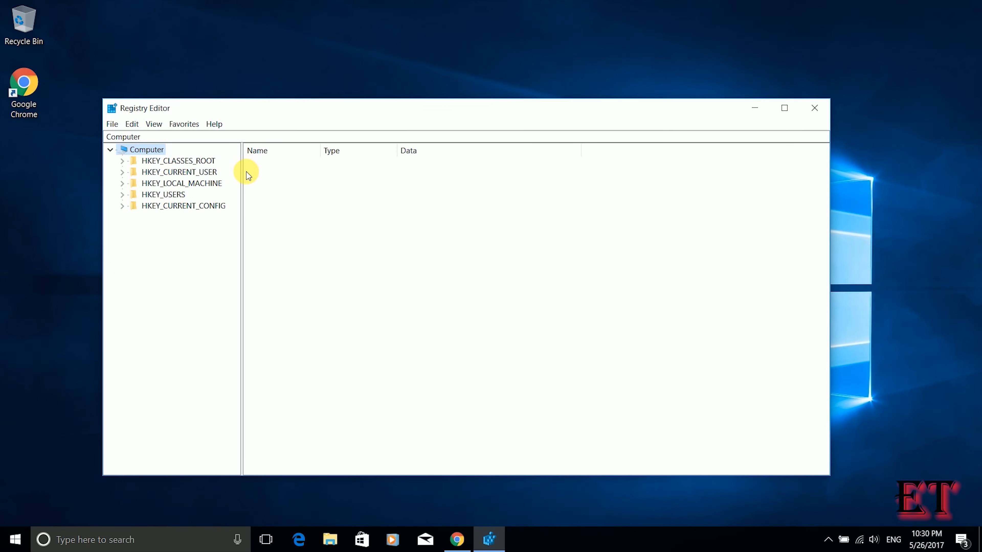
{"action": "mouse_move", "coordinate": [241, 199]}
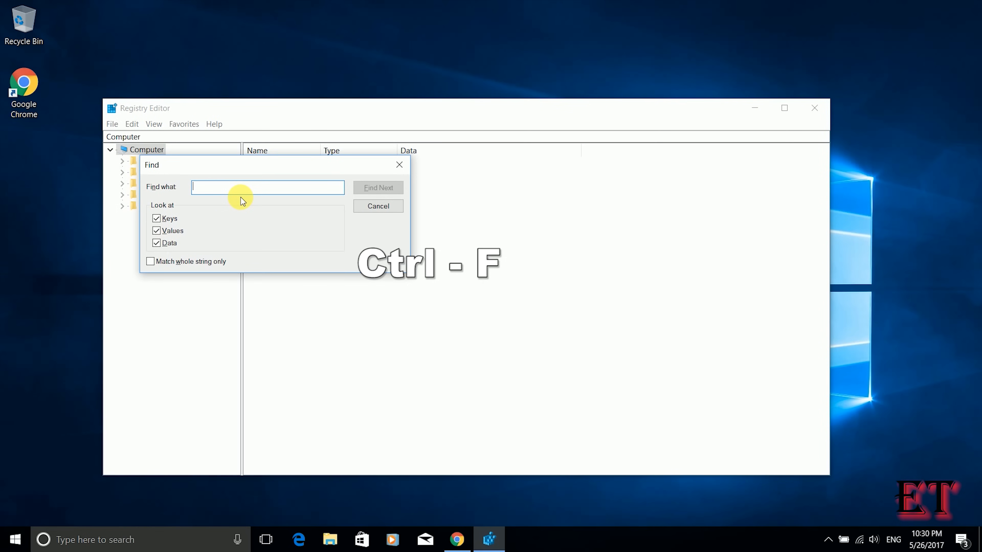
Search the registry for the EnableUlps value.
{"action": "type", "text": "e"}
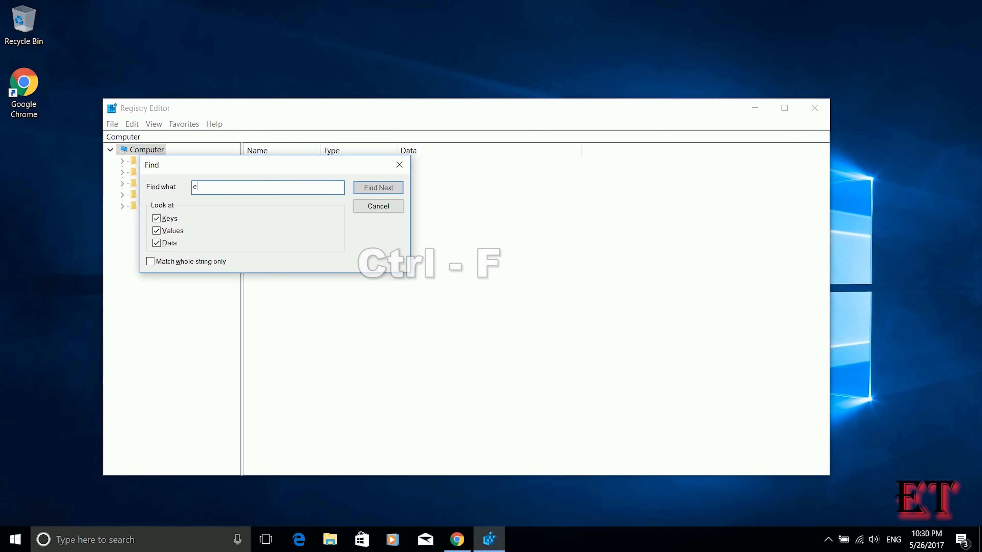
{"action": "type", "text": "nableulps"}
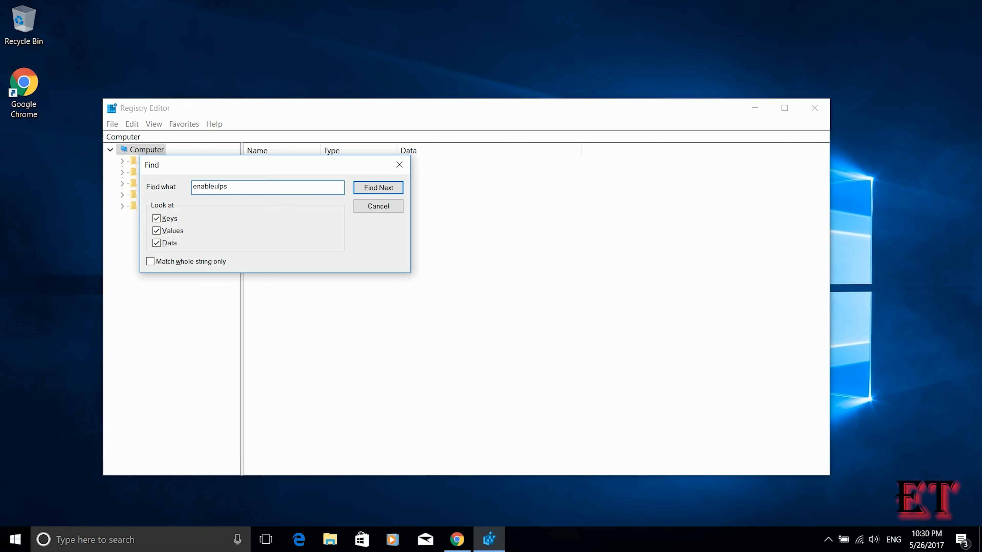
{"action": "left_click", "coordinate": [379, 188]}
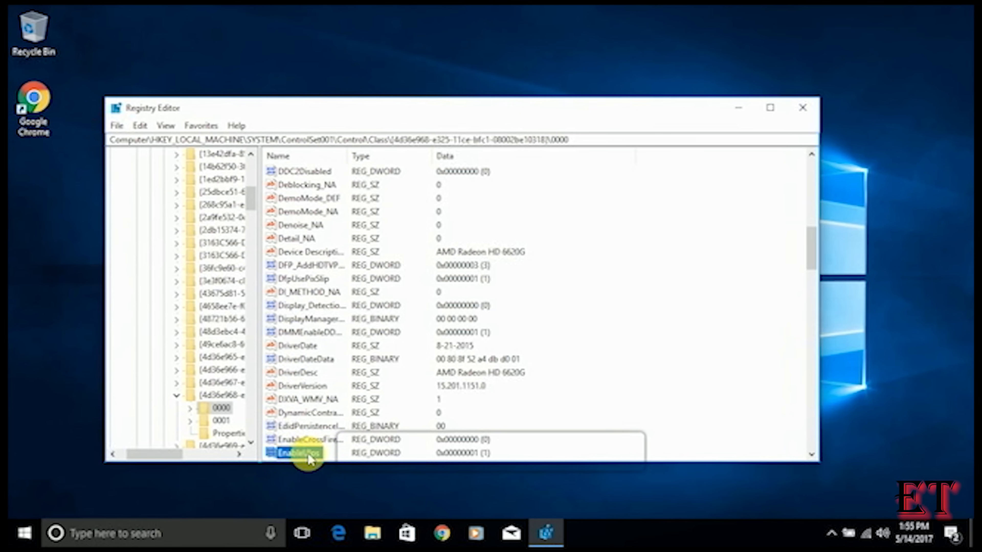
Set the EnableUlps value data to 0 and confirm.
{"action": "double_click", "coordinate": [298, 452]}
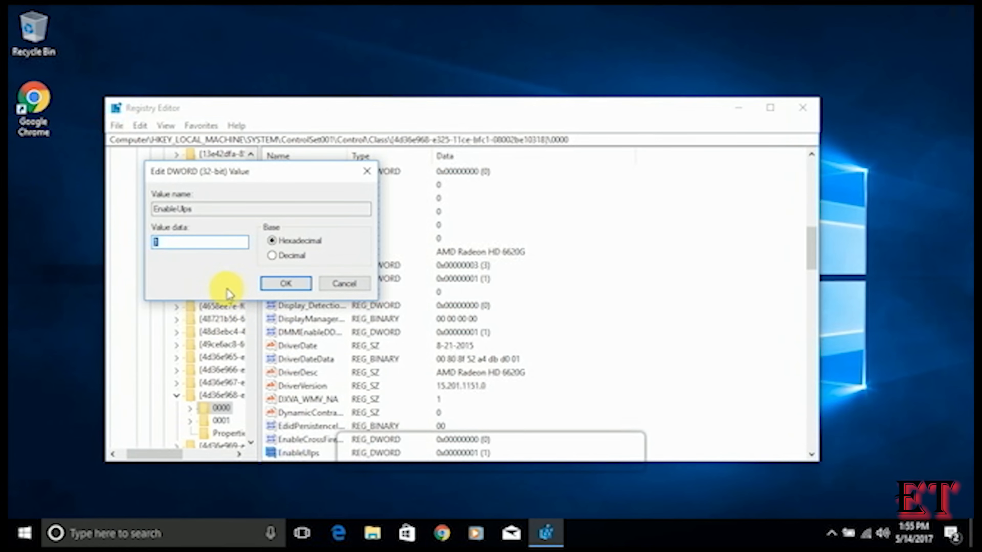
{"action": "type", "text": "0"}
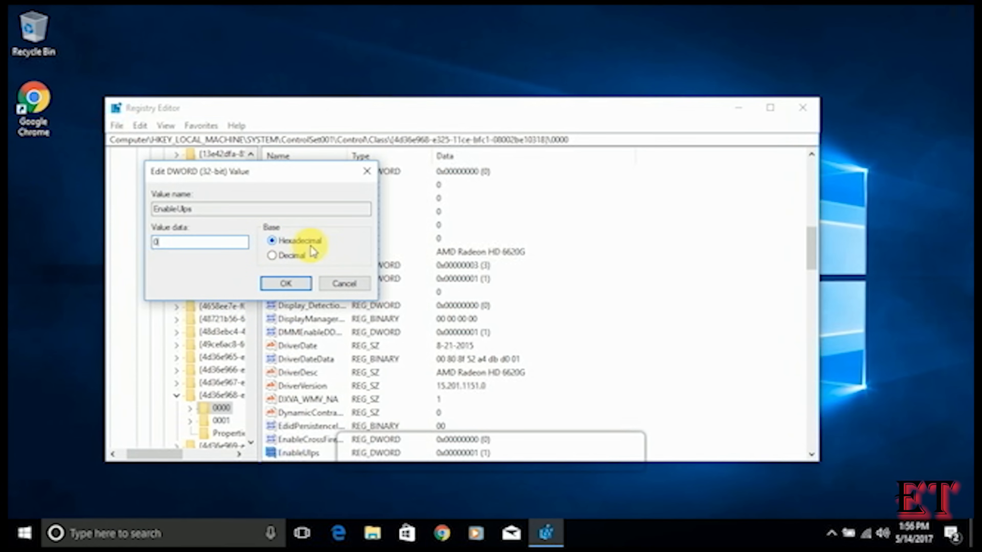
{"action": "left_click", "coordinate": [285, 283]}
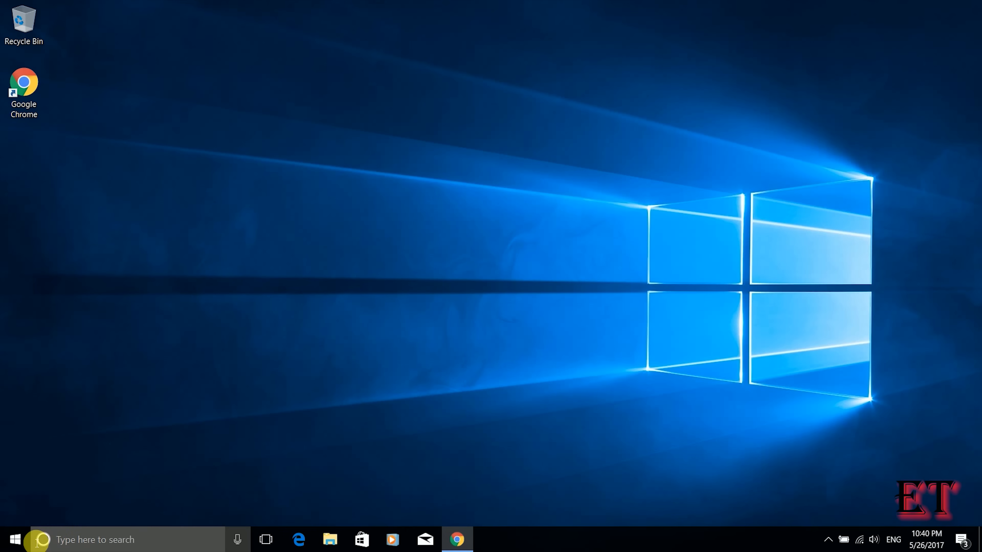
Launch Task Manager from the desktop with Ctrl+Shift+Esc.
{"action": "left_click", "coordinate": [14, 542]}
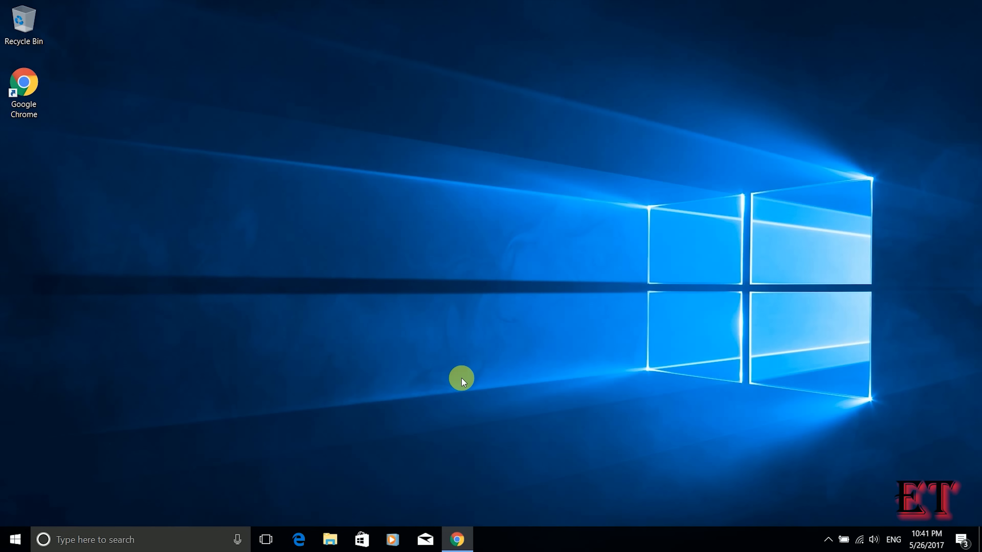
{"action": "key", "text": "Ctrl+Shift+Esc"}
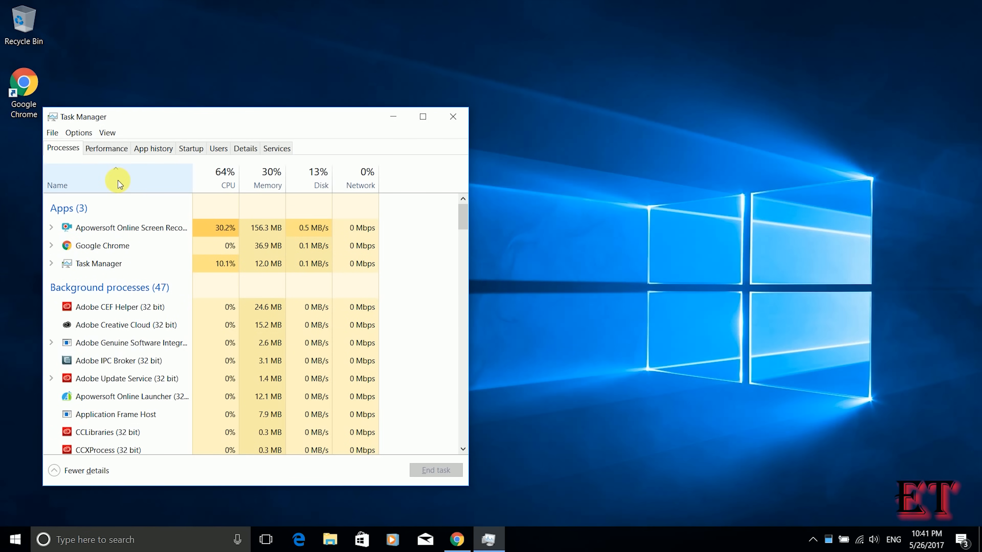
{"action": "mouse_move", "coordinate": [103, 172]}
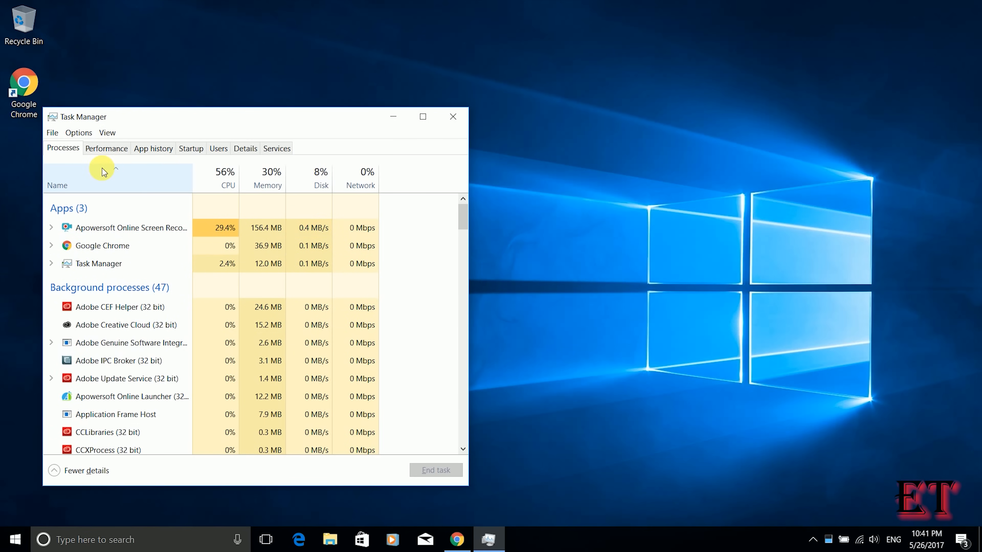
Disable the high-impact startup entries Microsoft OneDrive and Catalyst Control Center, then close Task Manager.
{"action": "left_click", "coordinate": [190, 148]}
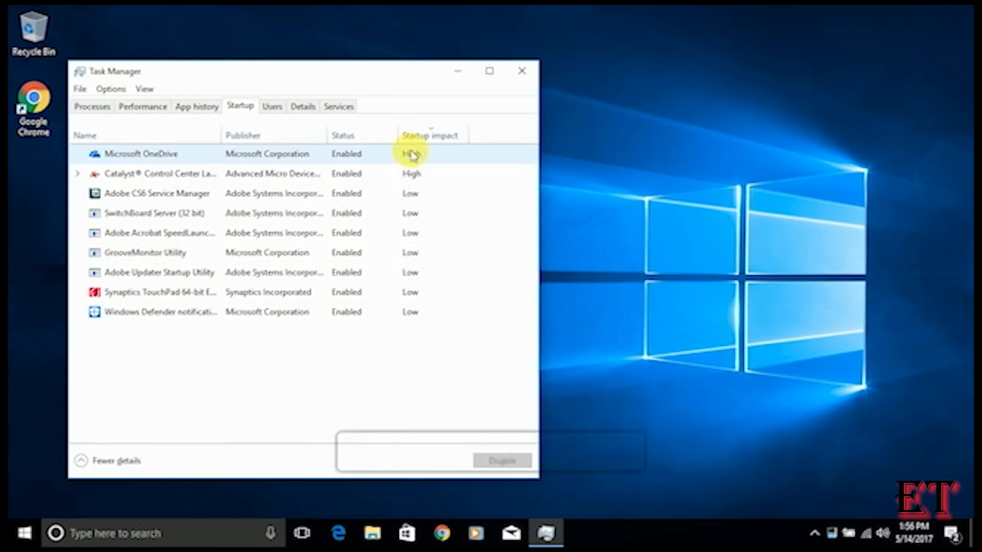
{"action": "mouse_move", "coordinate": [422, 143]}
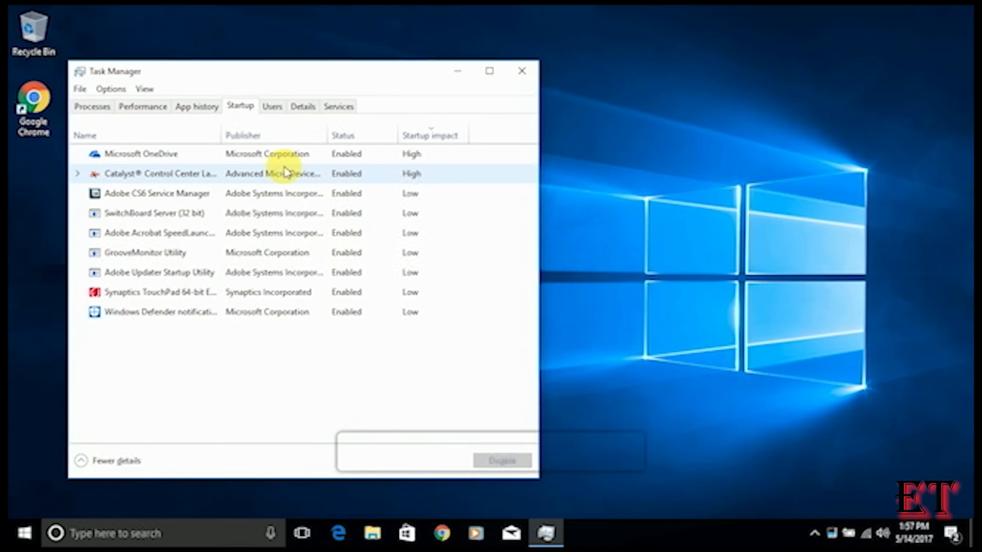
{"action": "left_click", "coordinate": [137, 154]}
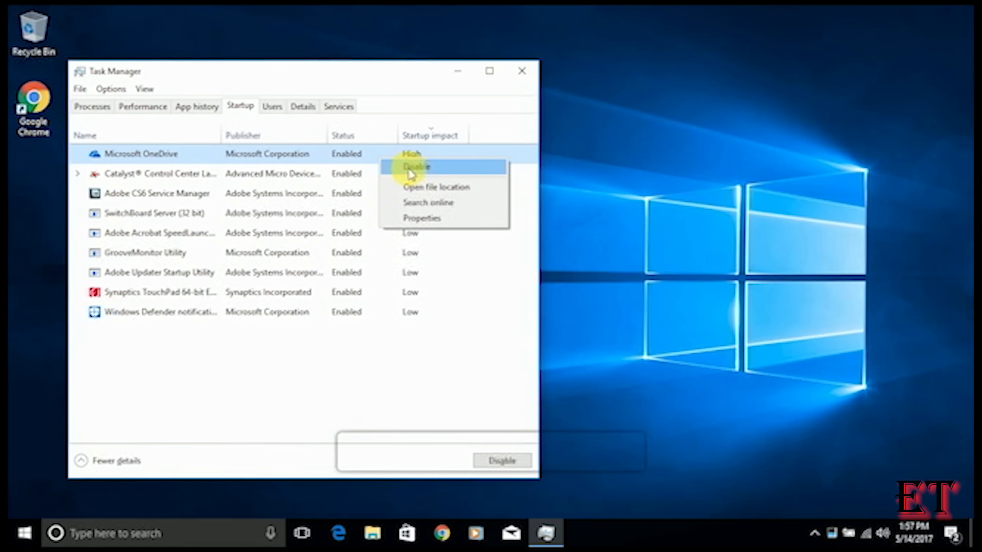
{"action": "left_click", "coordinate": [416, 167]}
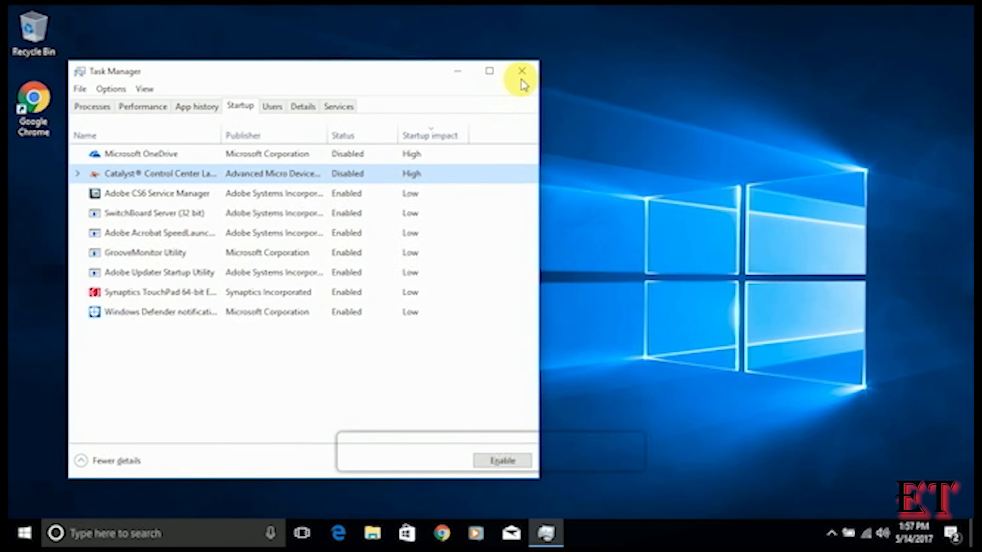
{"action": "left_click", "coordinate": [522, 70]}
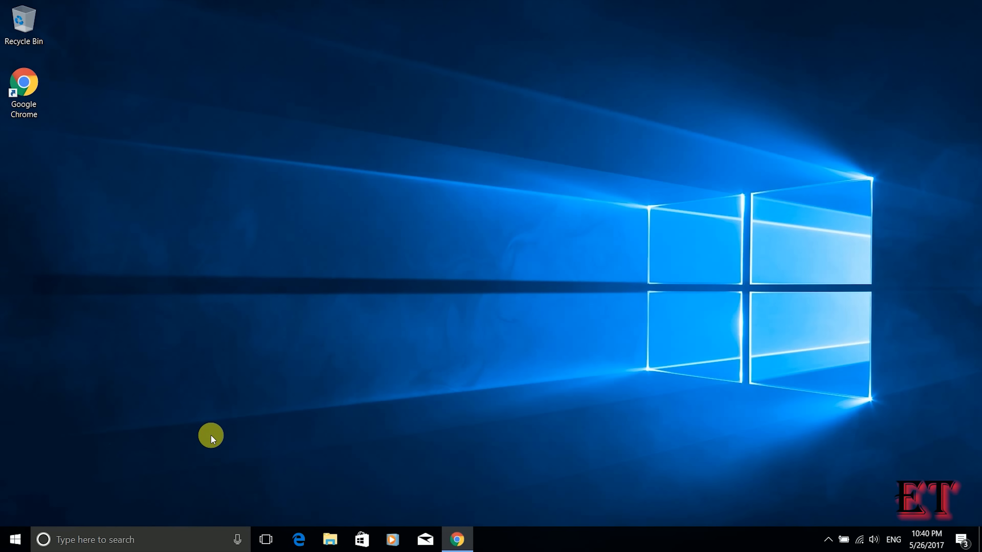
{"action": "left_click", "coordinate": [12, 538]}
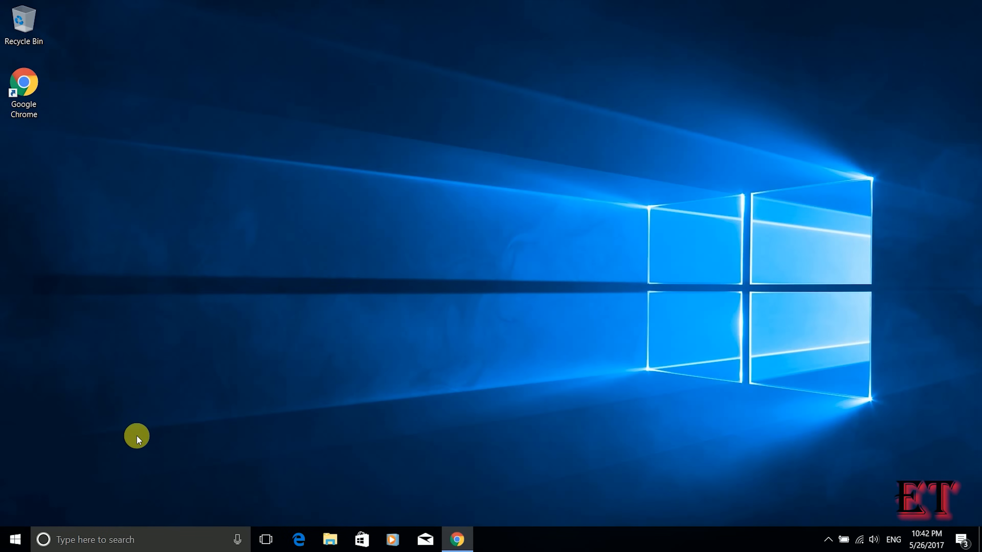
{"action": "mouse_move", "coordinate": [266, 410]}
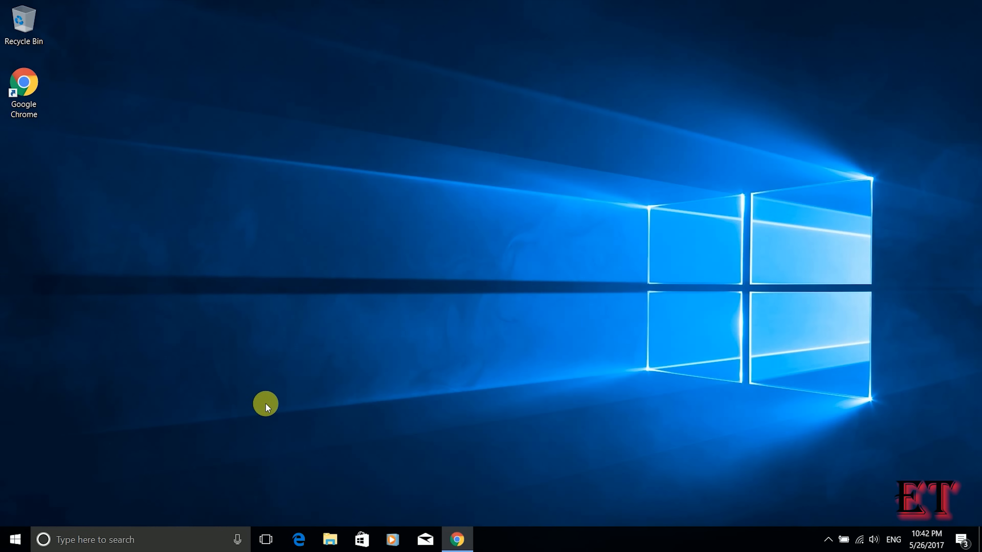
{"action": "mouse_move", "coordinate": [352, 414]}
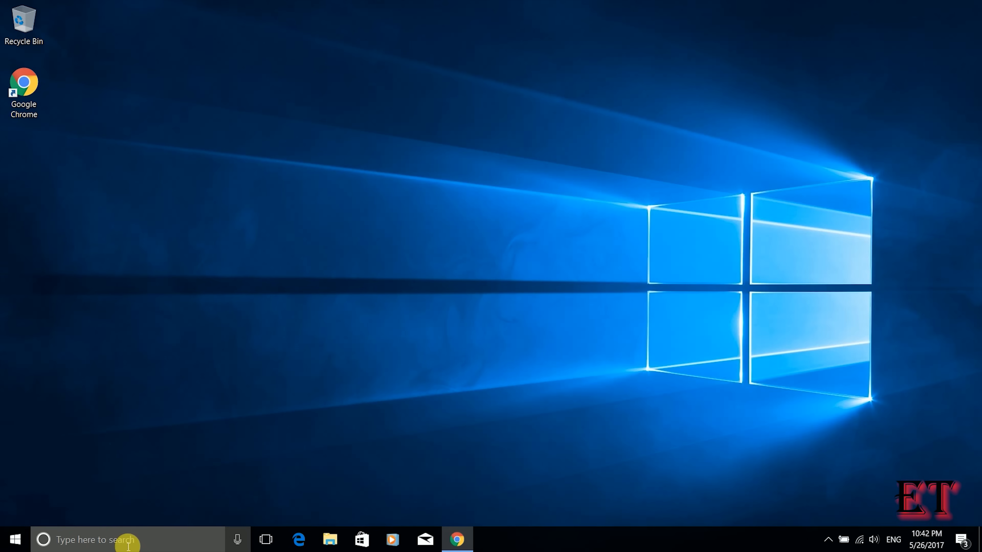
Search 'power and sleep settings' so Power & sleep settings is the best match.
{"action": "left_click", "coordinate": [125, 545]}
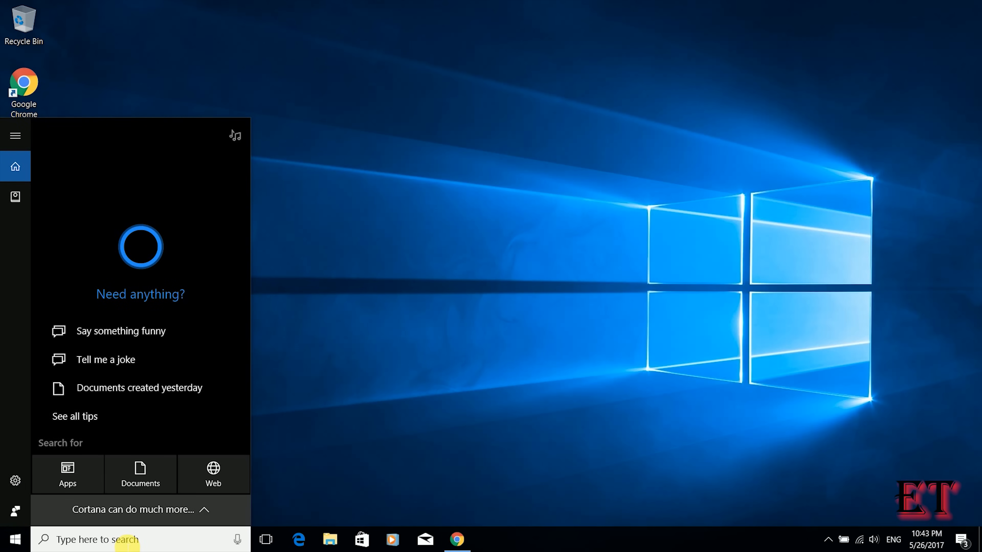
{"action": "type", "text": "power and sleep s"}
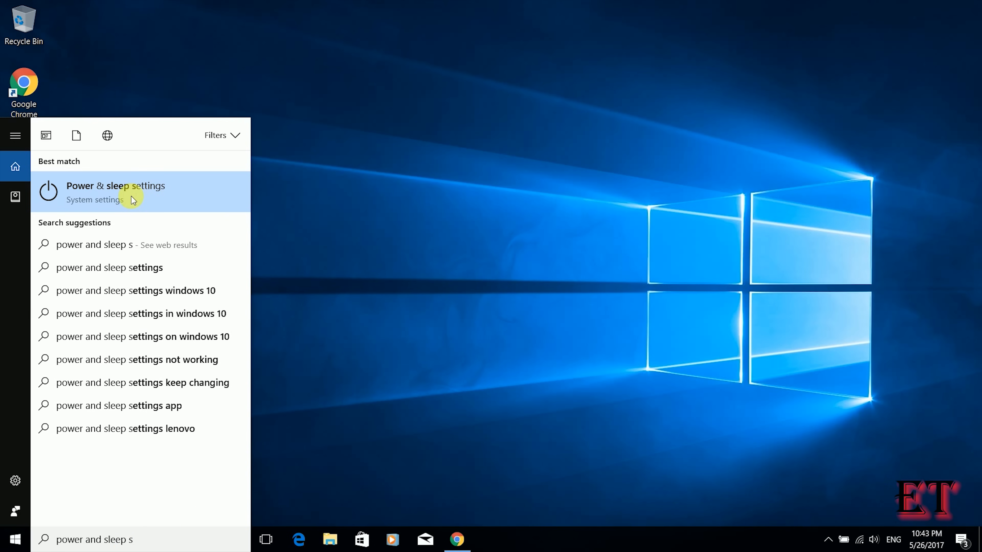
Go from Power & sleep settings to Additional power settings, bringing up Power Options.
{"action": "left_click", "coordinate": [108, 189]}
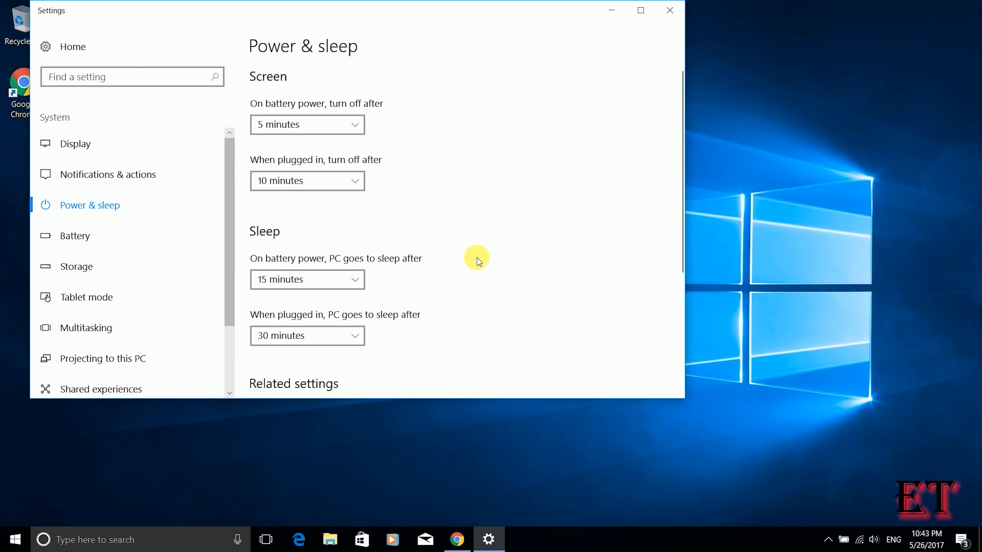
{"action": "scroll", "scroll_direction": "down", "scroll_amount": 3}
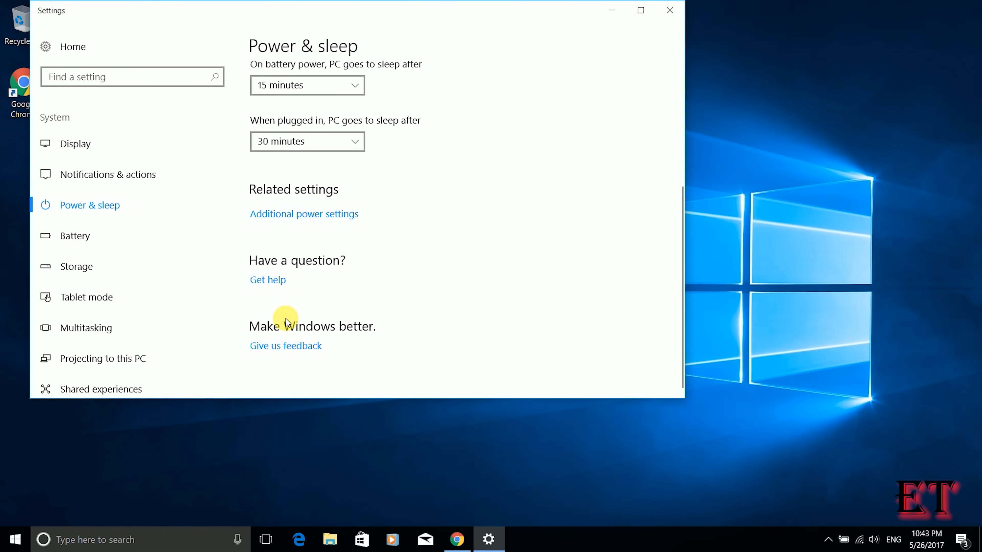
{"action": "left_click", "coordinate": [303, 214]}
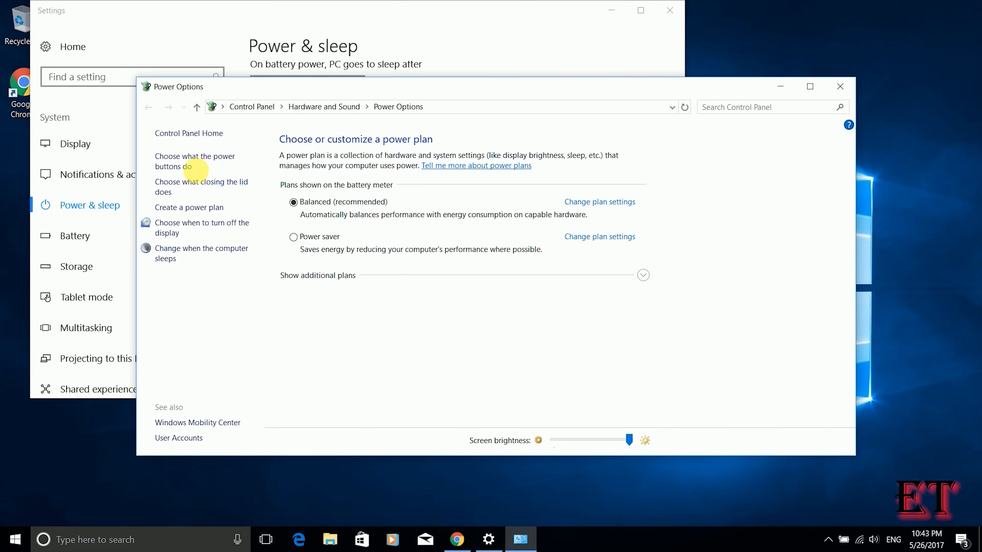
In the power button settings, unlock unavailable options, uncheck Turn on fast startup and save.
{"action": "left_click", "coordinate": [182, 161]}
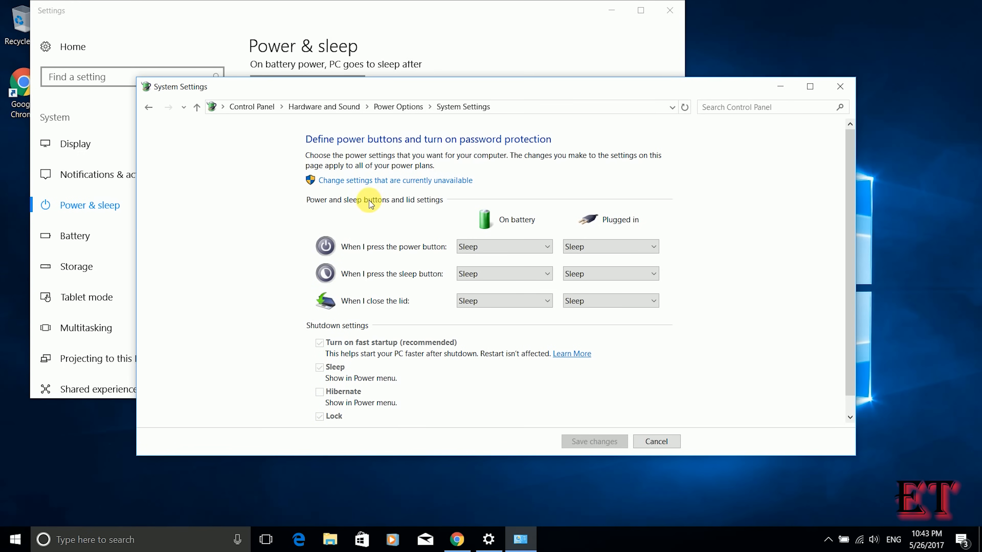
{"action": "left_click", "coordinate": [387, 180]}
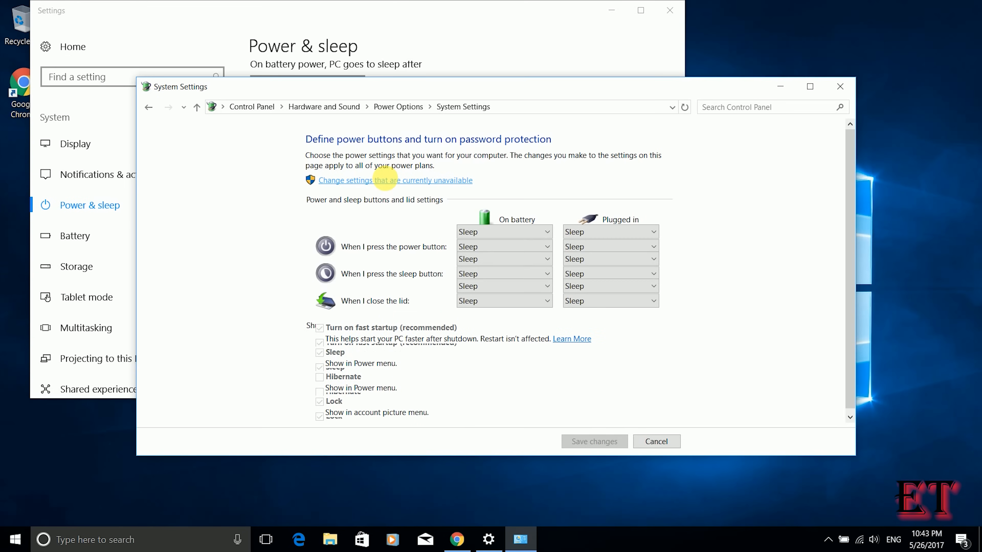
{"action": "left_click", "coordinate": [395, 181]}
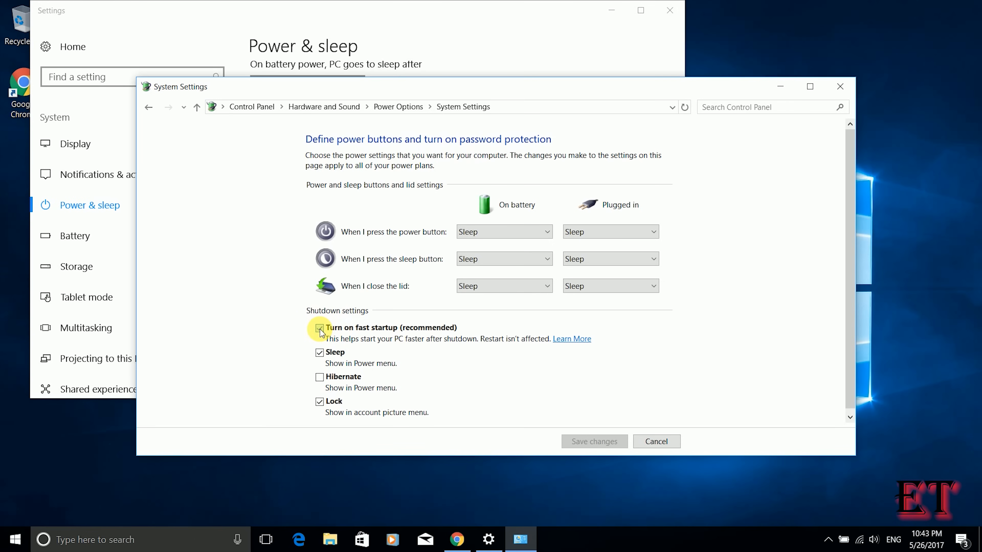
{"action": "left_click", "coordinate": [319, 328]}
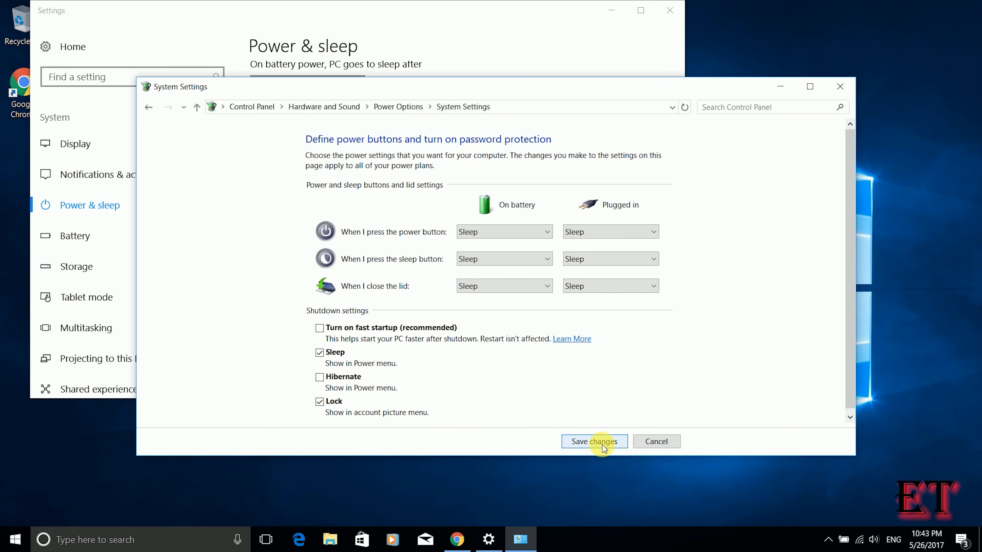
{"action": "left_click", "coordinate": [594, 441]}
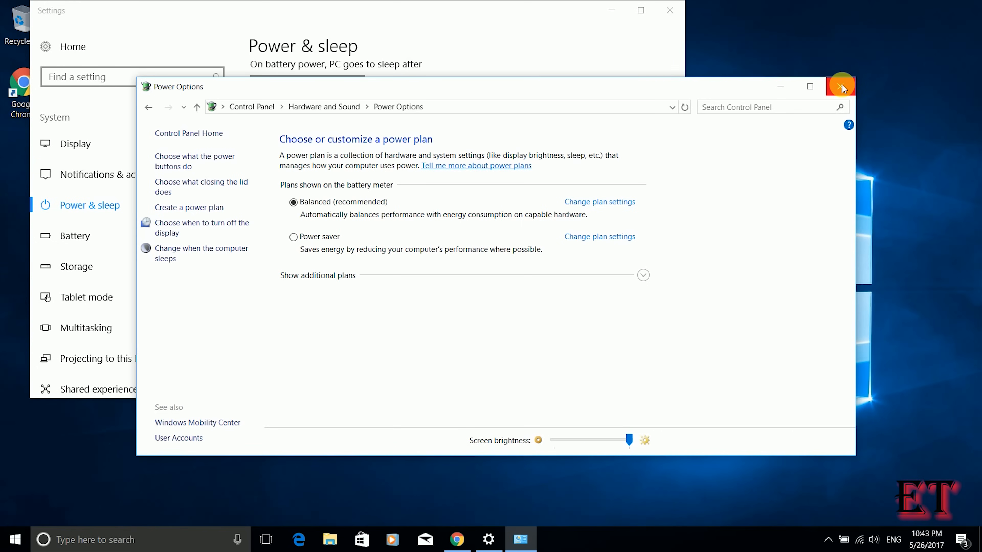
Close the Power Options and Settings windows, returning to the desktop.
{"action": "left_click", "coordinate": [839, 87]}
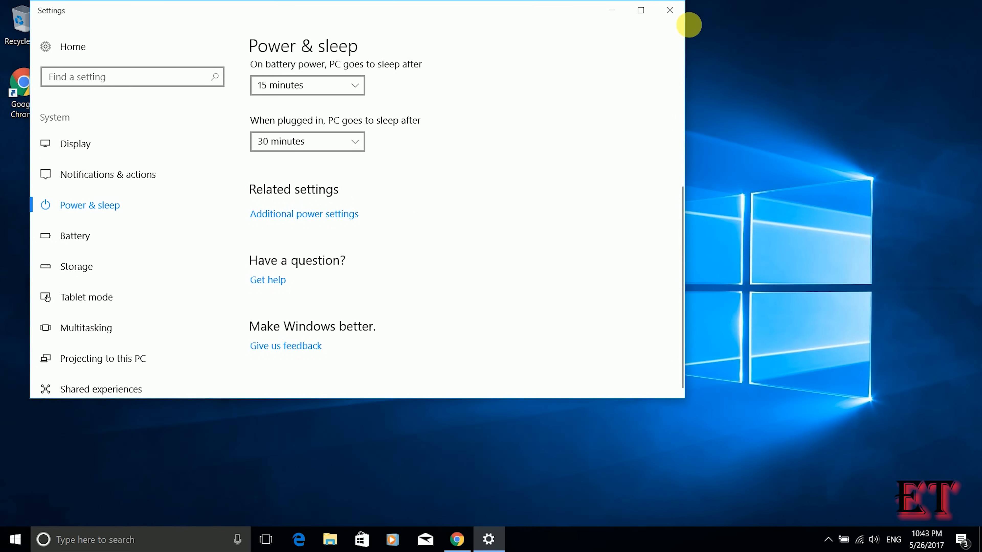
{"action": "left_click", "coordinate": [669, 10]}
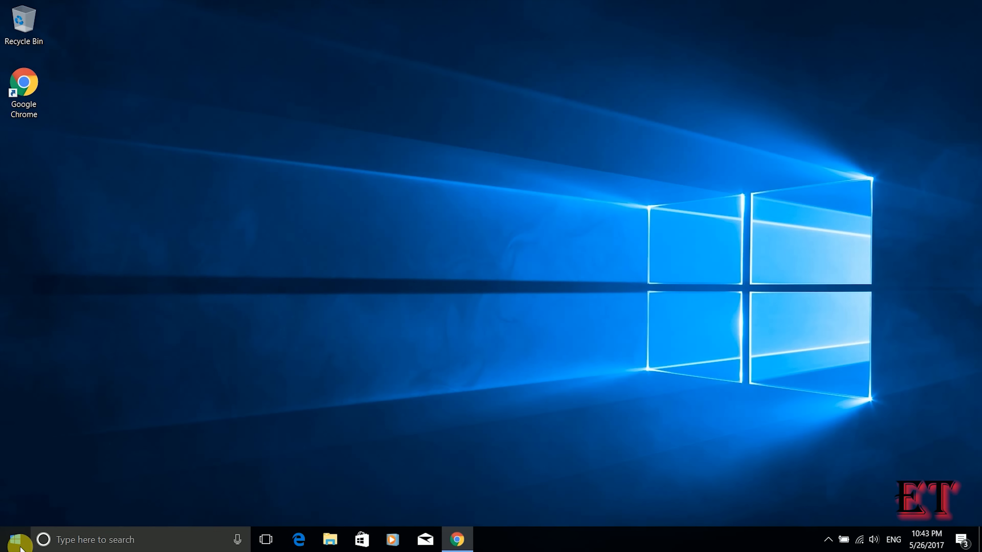
Restart the computer from the Start menu's power options.
{"action": "left_click", "coordinate": [16, 542]}
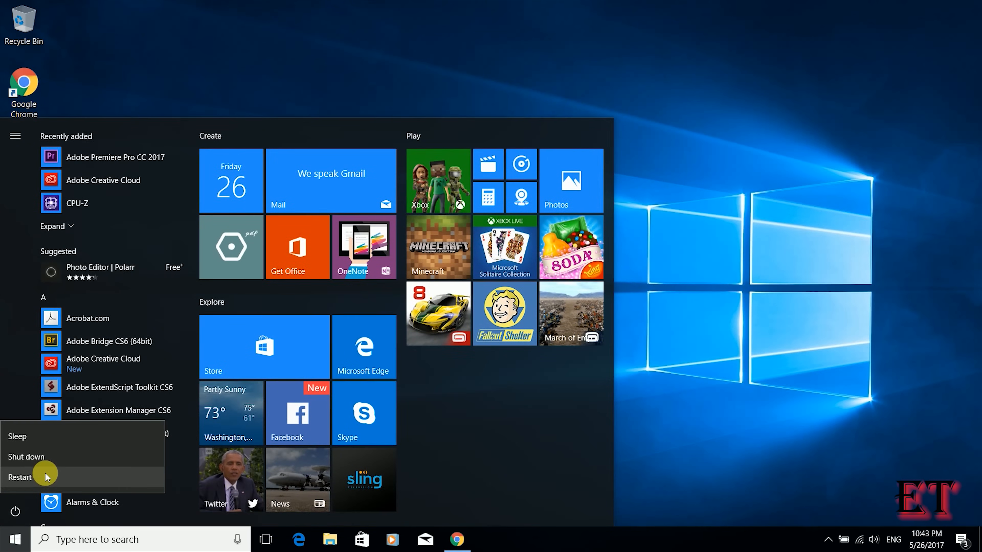
{"action": "left_click", "coordinate": [20, 477]}
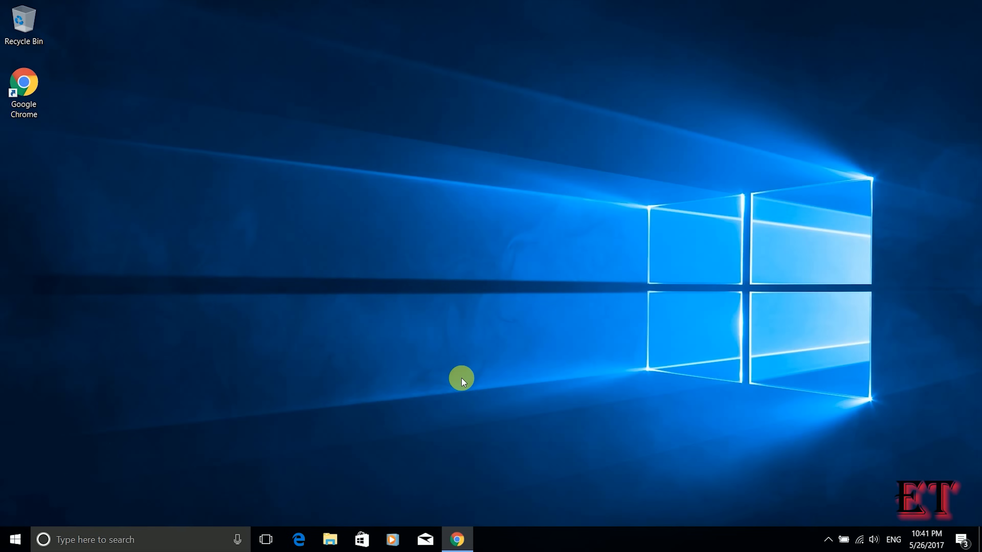